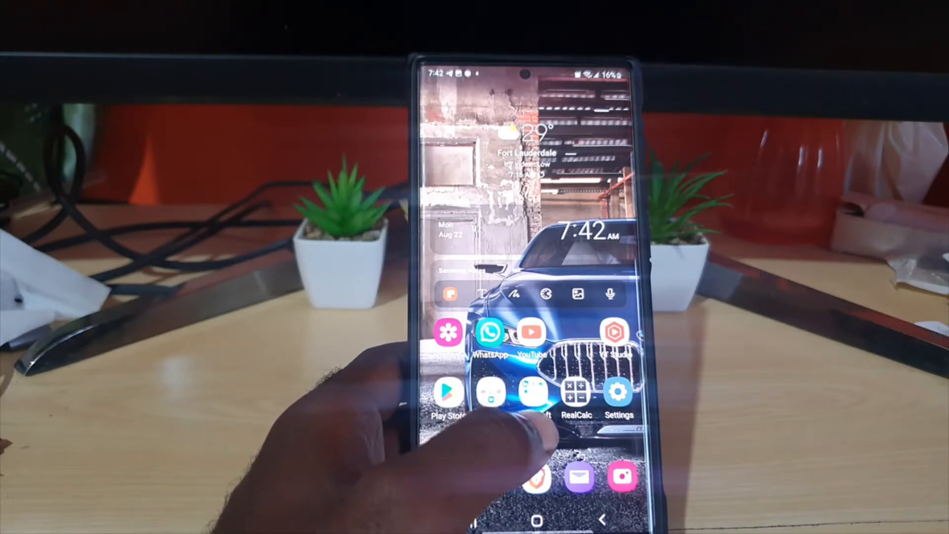
- Launch the Settings app from the home screen and scroll down its category list
left_click(618, 392)
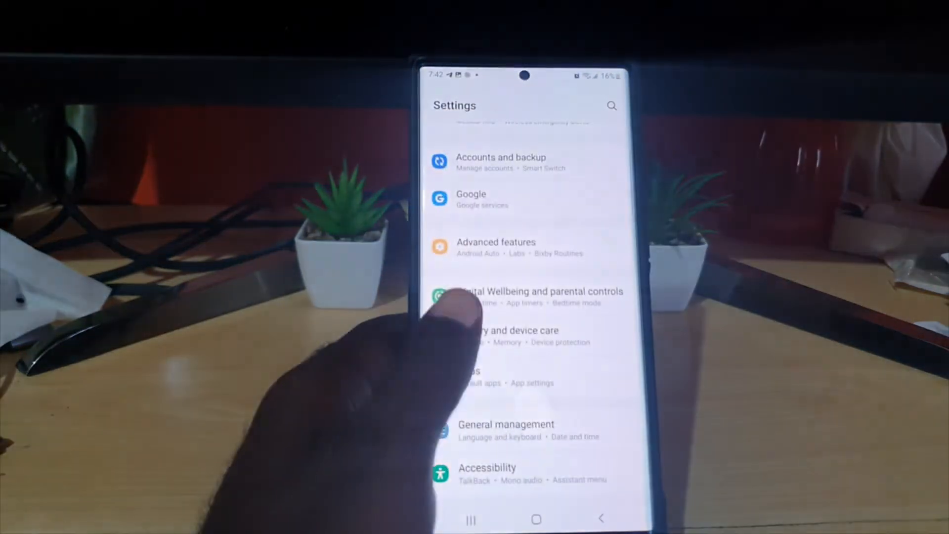
scroll("down", 3)
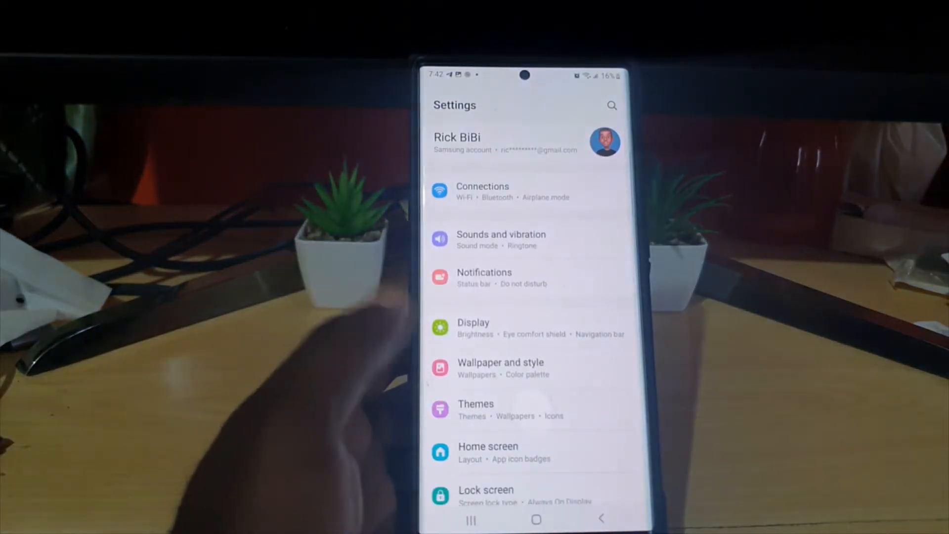
scroll("down", 3)
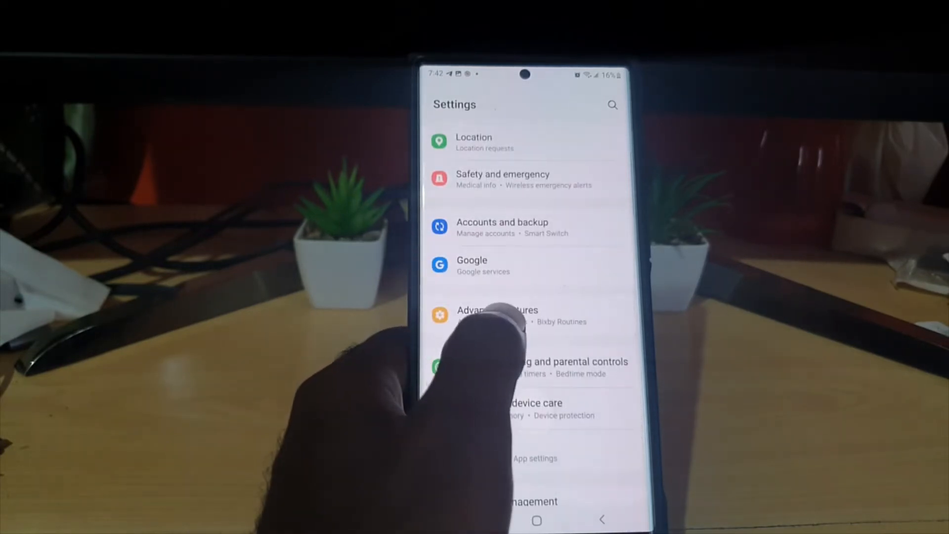
- Select Advanced features from the Settings list
left_click(498, 310)
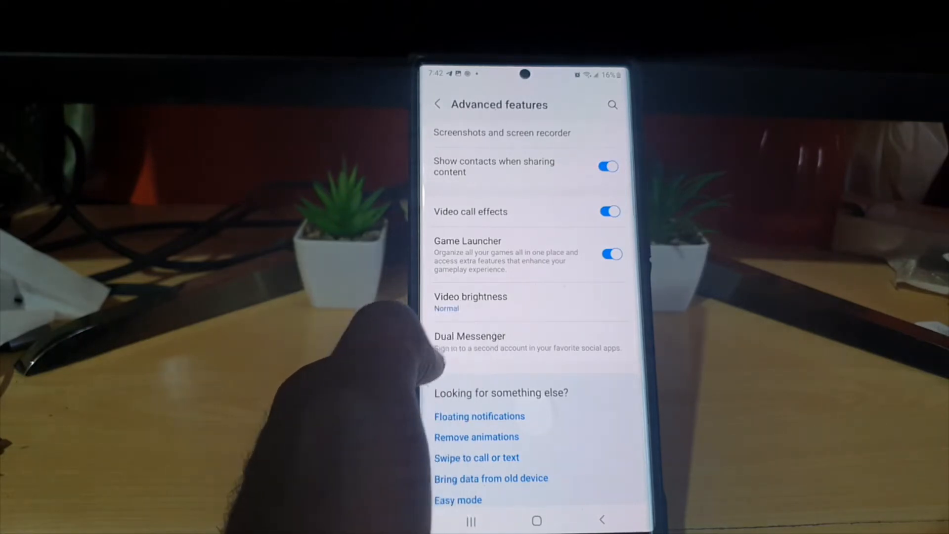
- Select Video brightness in Advanced features, showing Normal as current
left_click(471, 296)
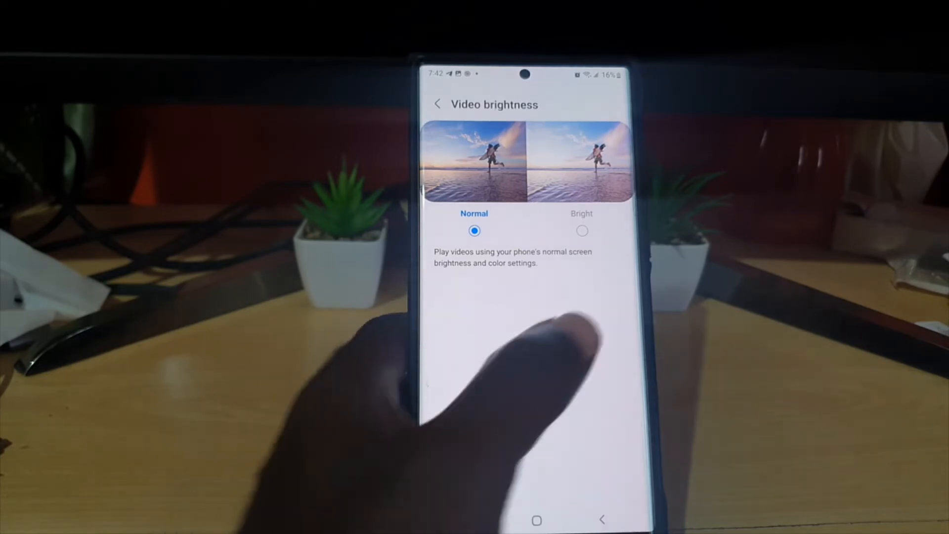
left_click(582, 230)
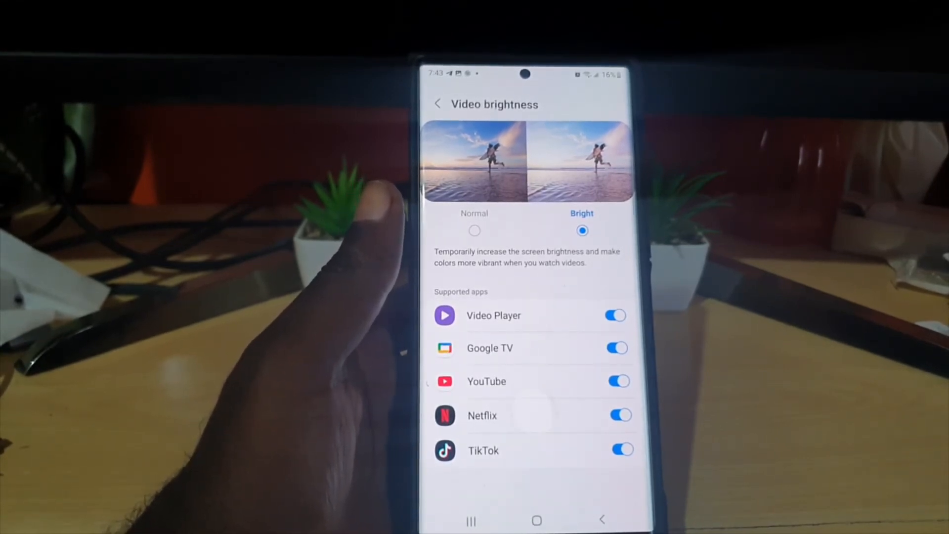
left_click(475, 231)
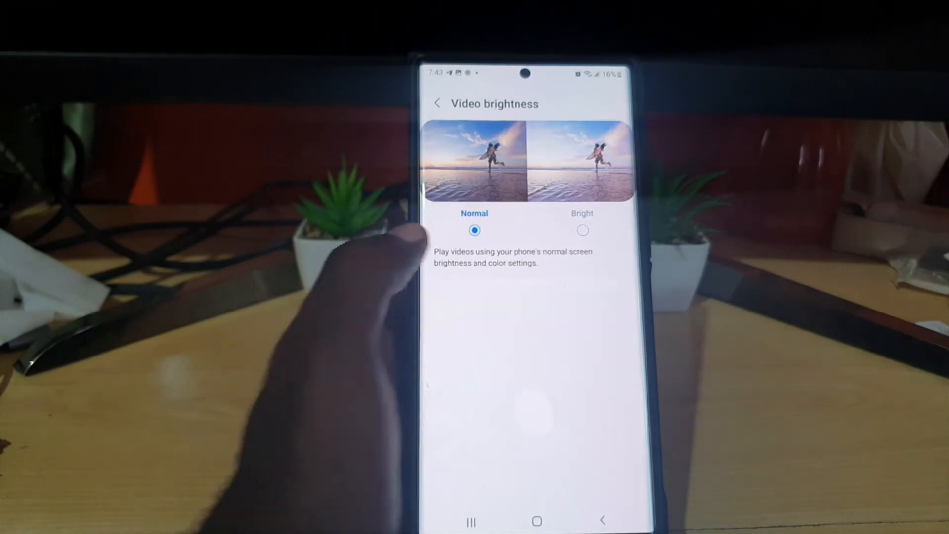